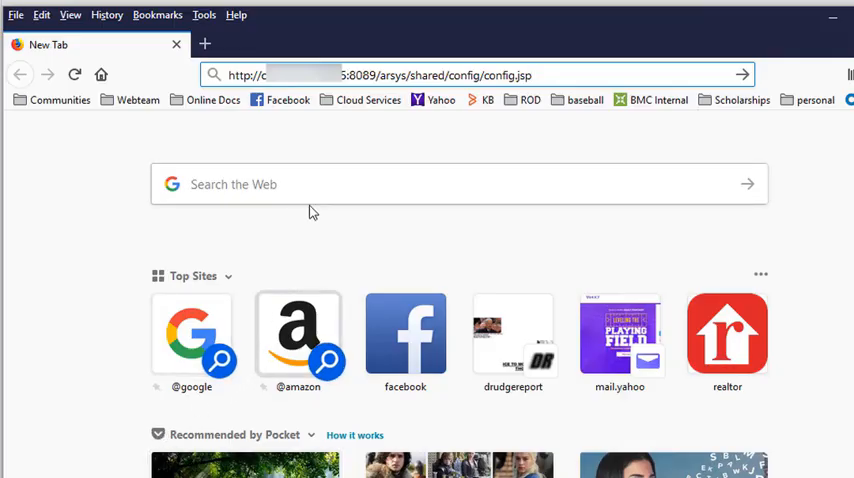
Load the config.jsp login page and sign in with the password
left_click(560, 75)
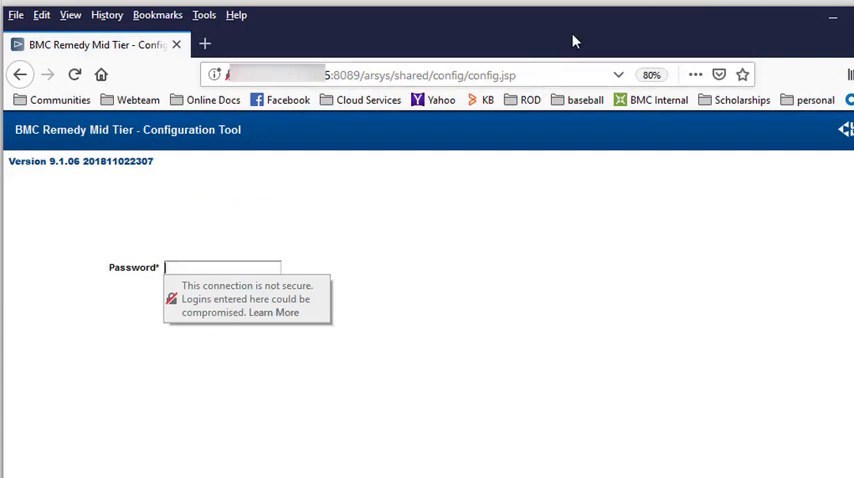
type("password")
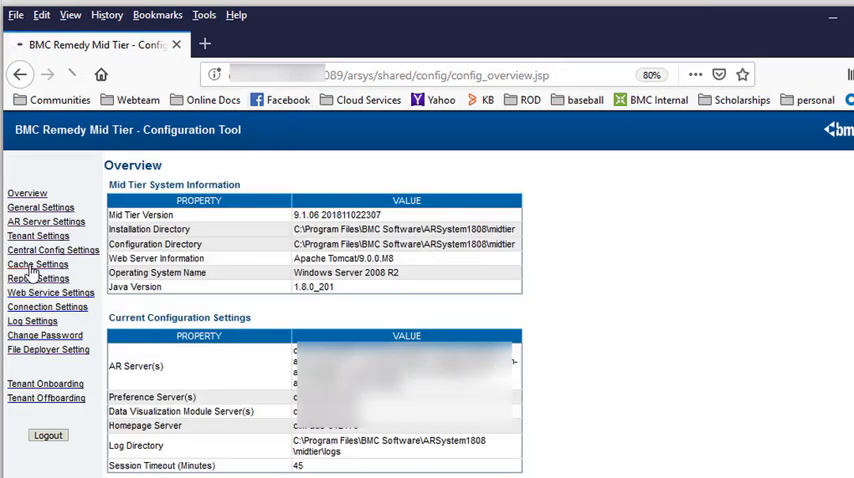
Go to Cache Settings, then load config_cache_cleanup.jsp in the address bar
left_click(37, 263)
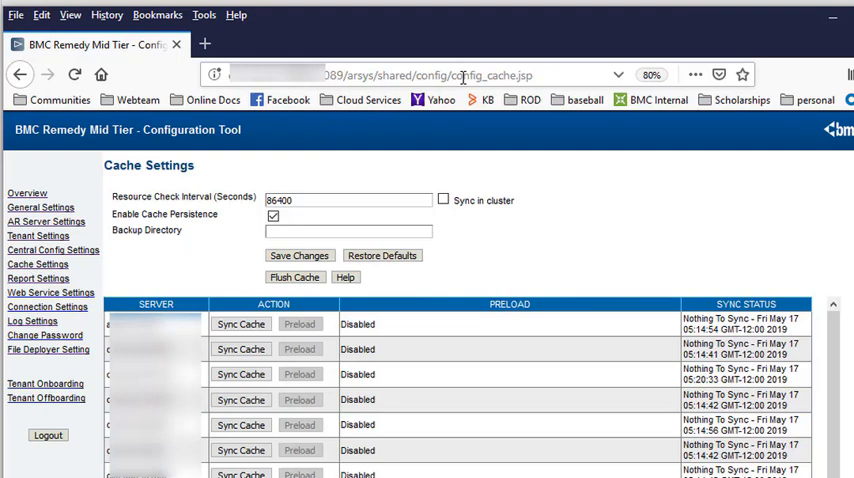
left_click(470, 74)
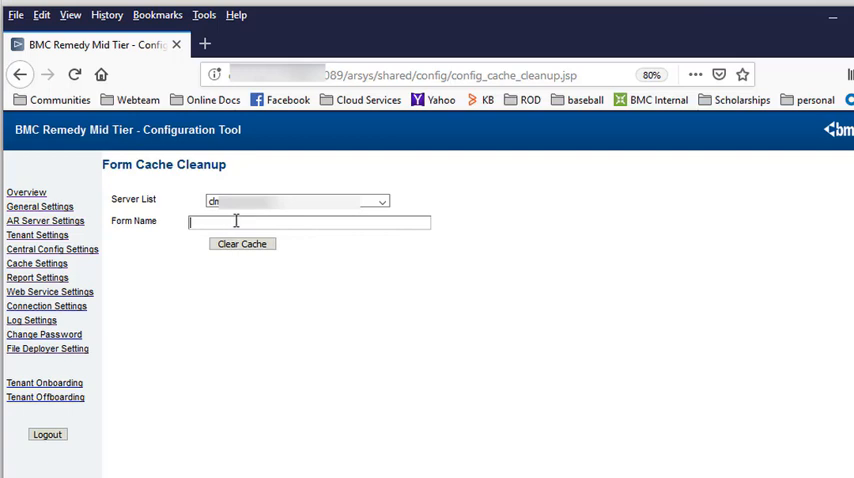
Enter HPD: and pick HPD:Help Desk from the form name suggestions
type("HPD:")
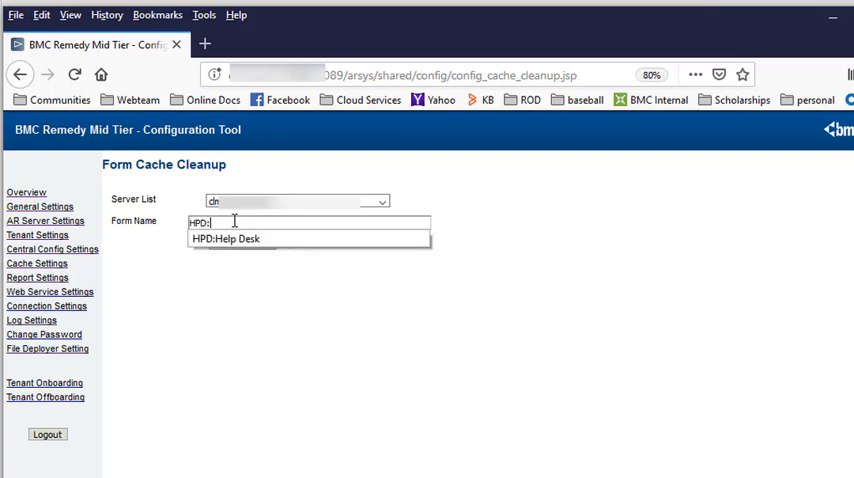
left_click(227, 238)
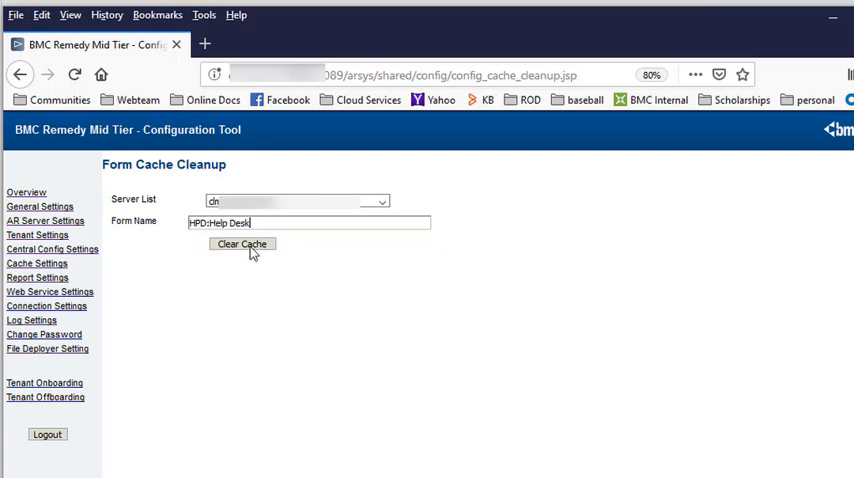
Clear the cached HPD:Help Desk form for the selected server
left_click(242, 244)
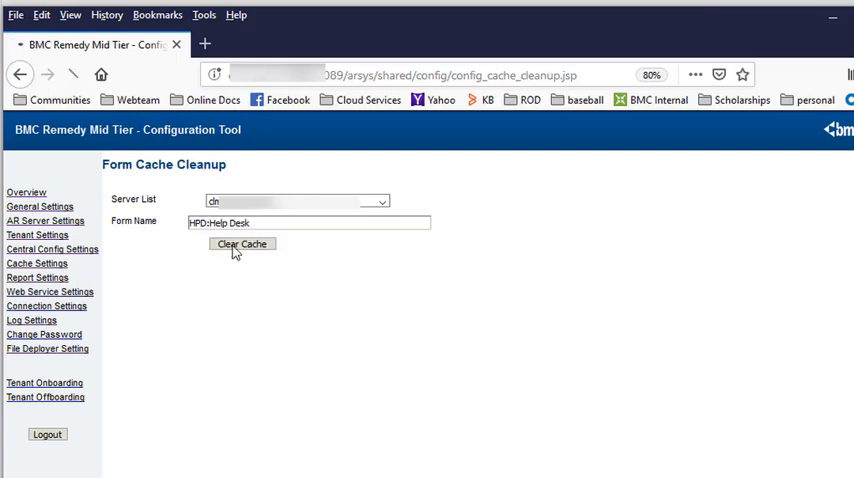
left_click(242, 244)
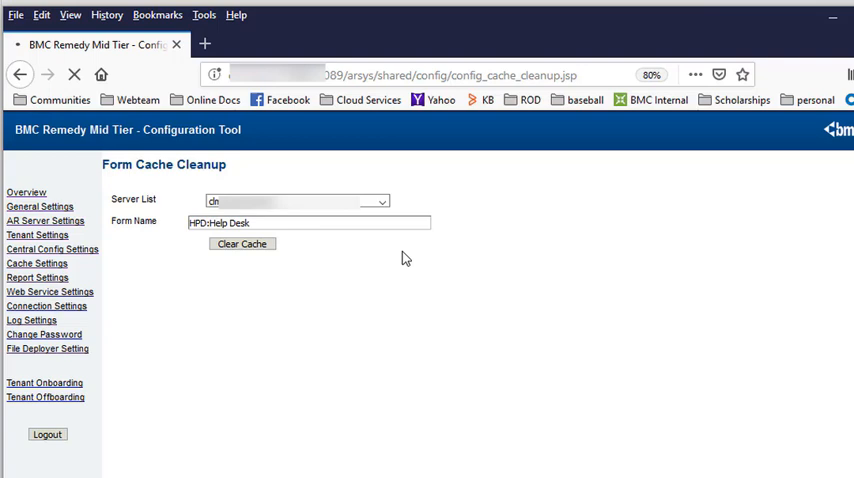
mouse_move(291, 179)
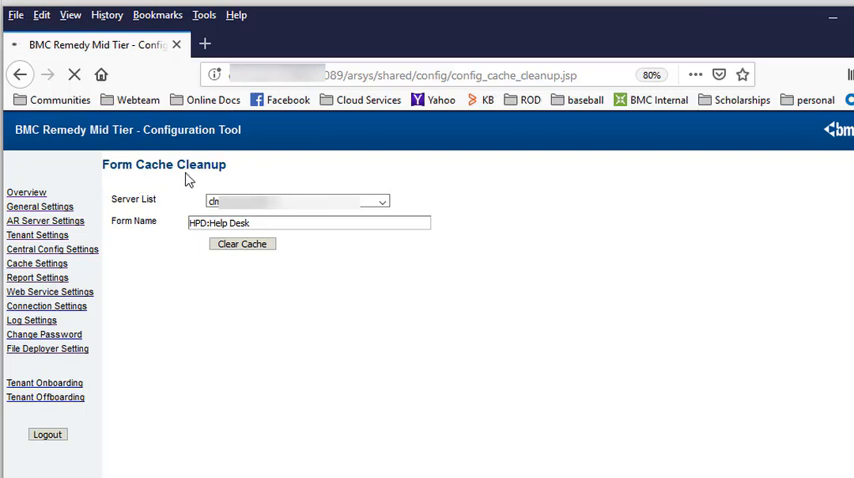
mouse_move(186, 176)
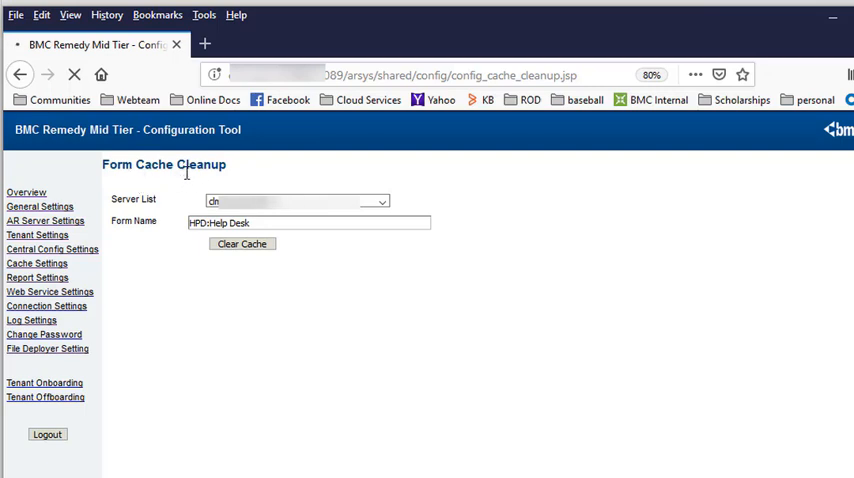
left_click(242, 243)
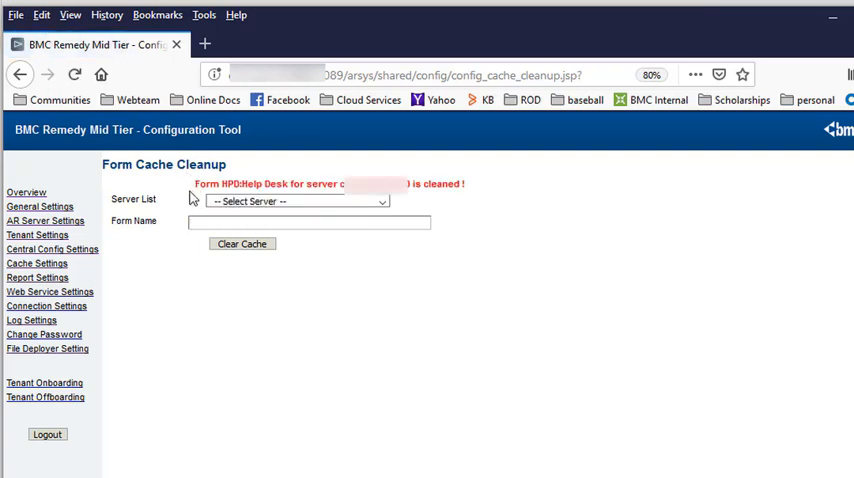